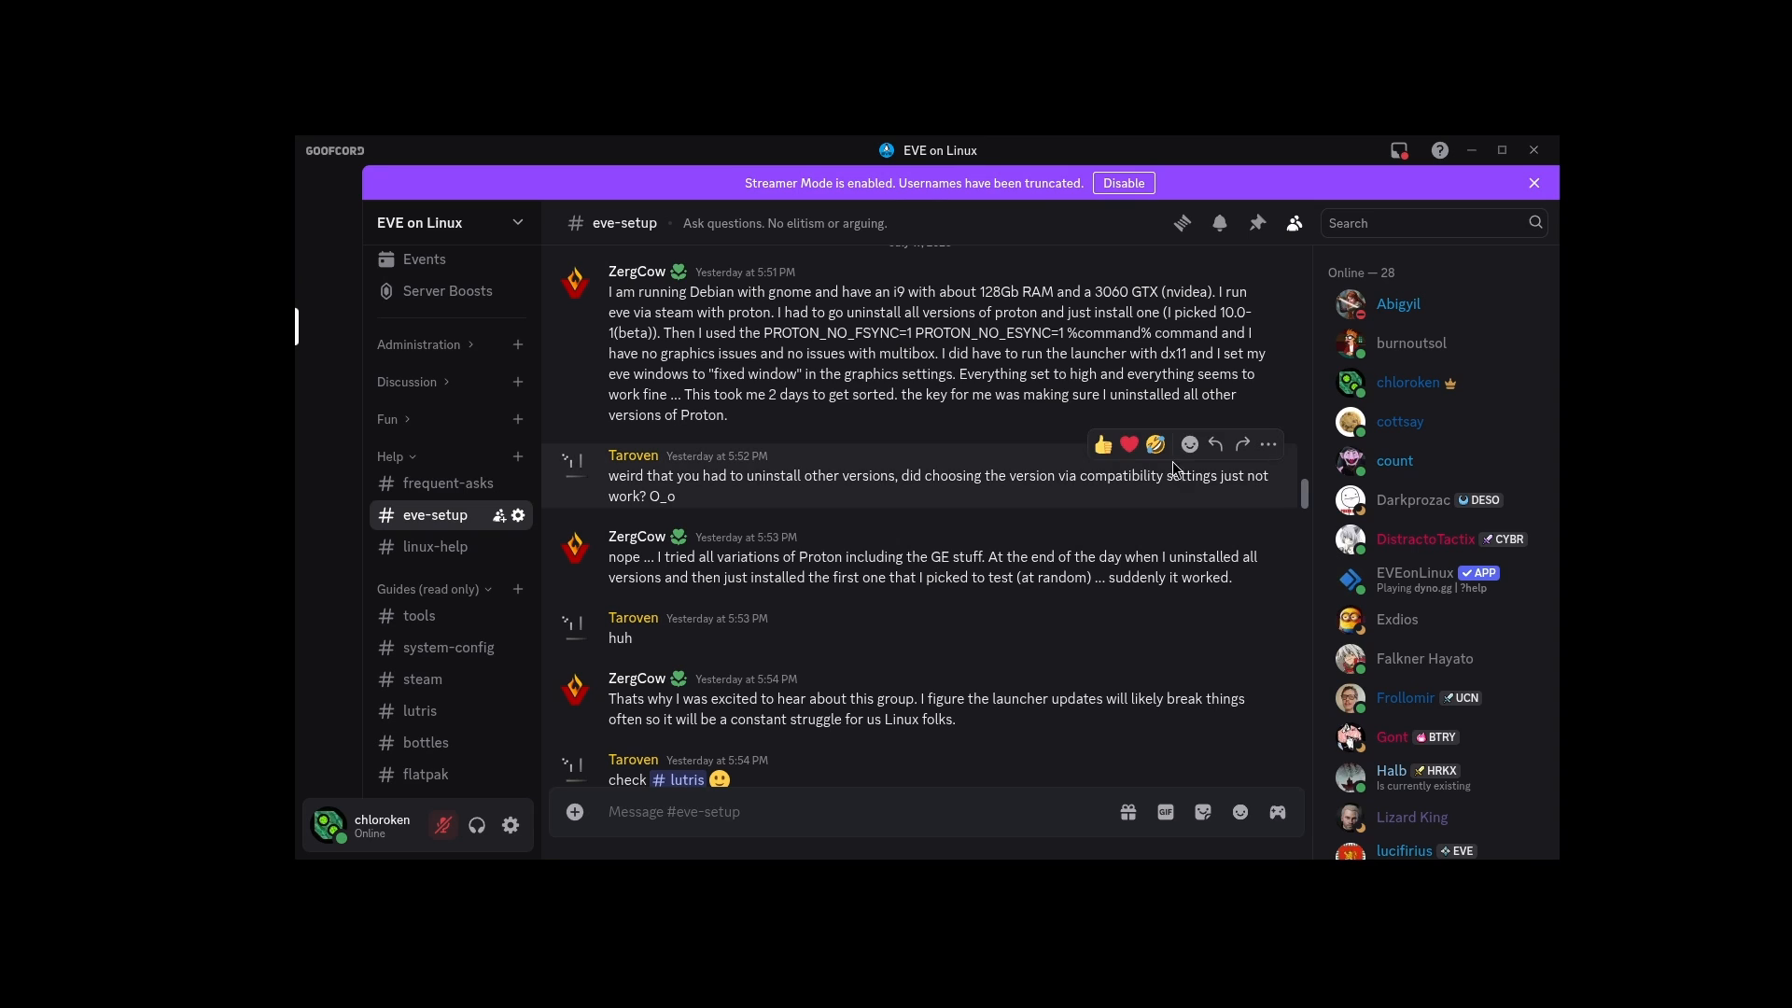
scroll("down", 3)
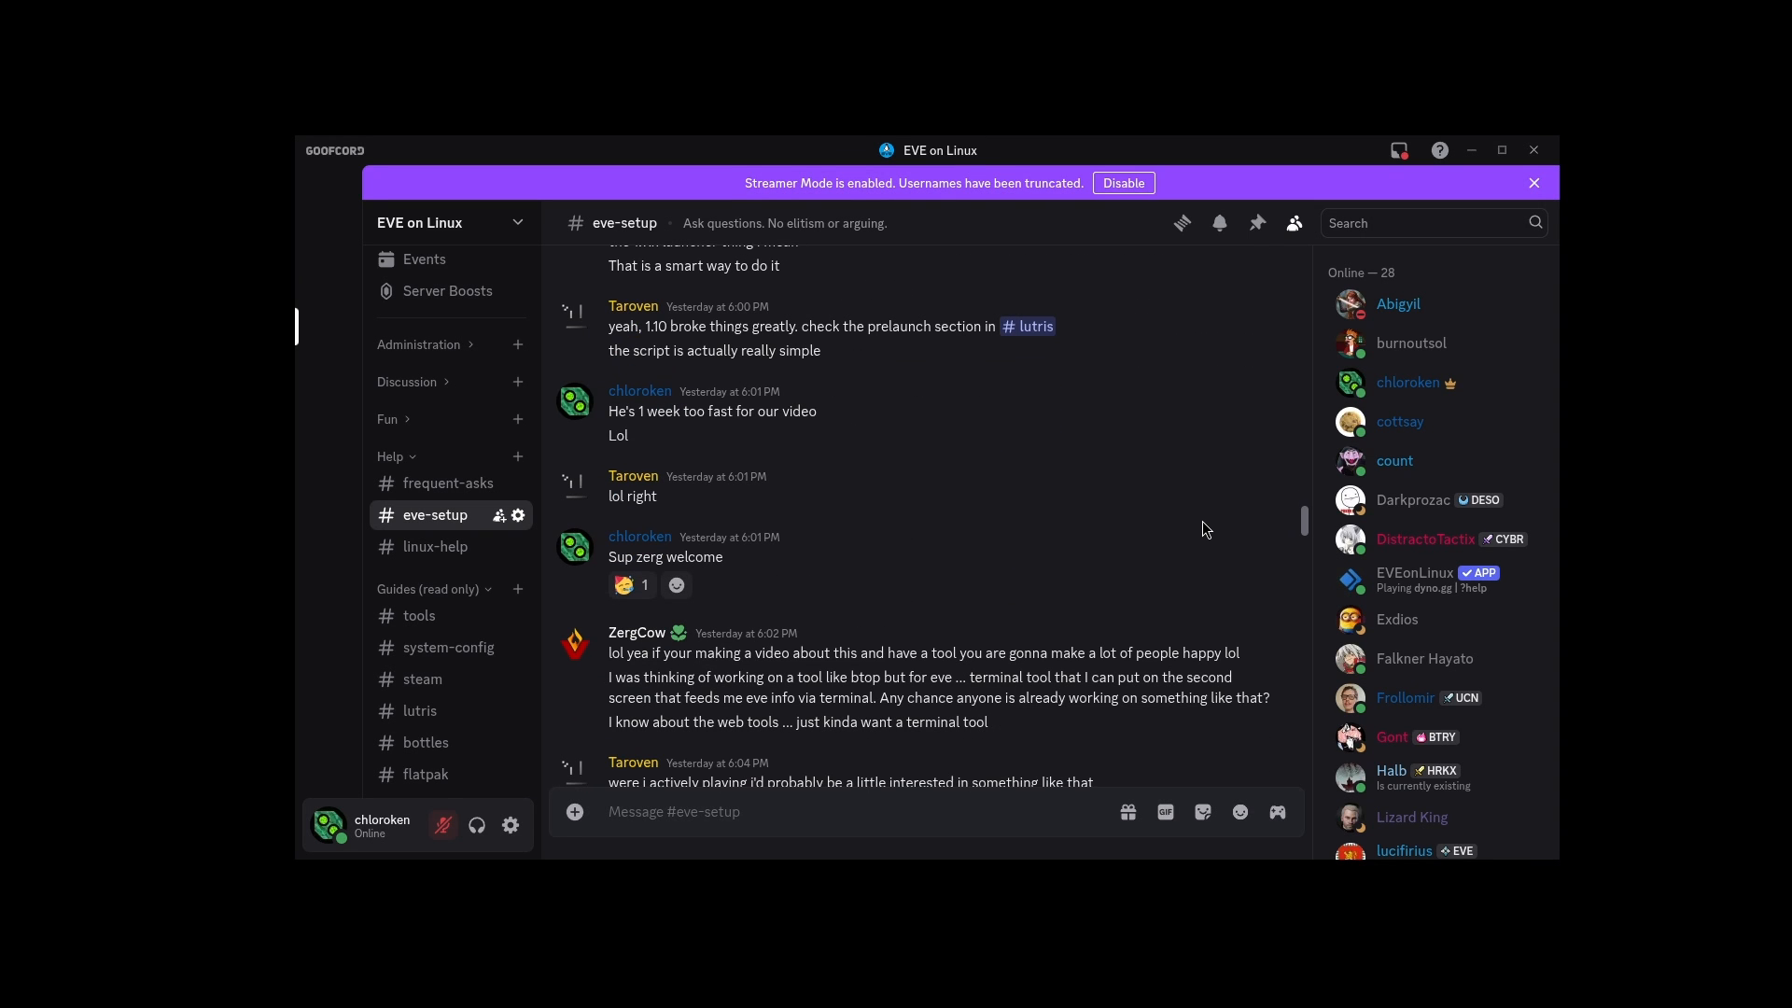
scroll("down", 3)
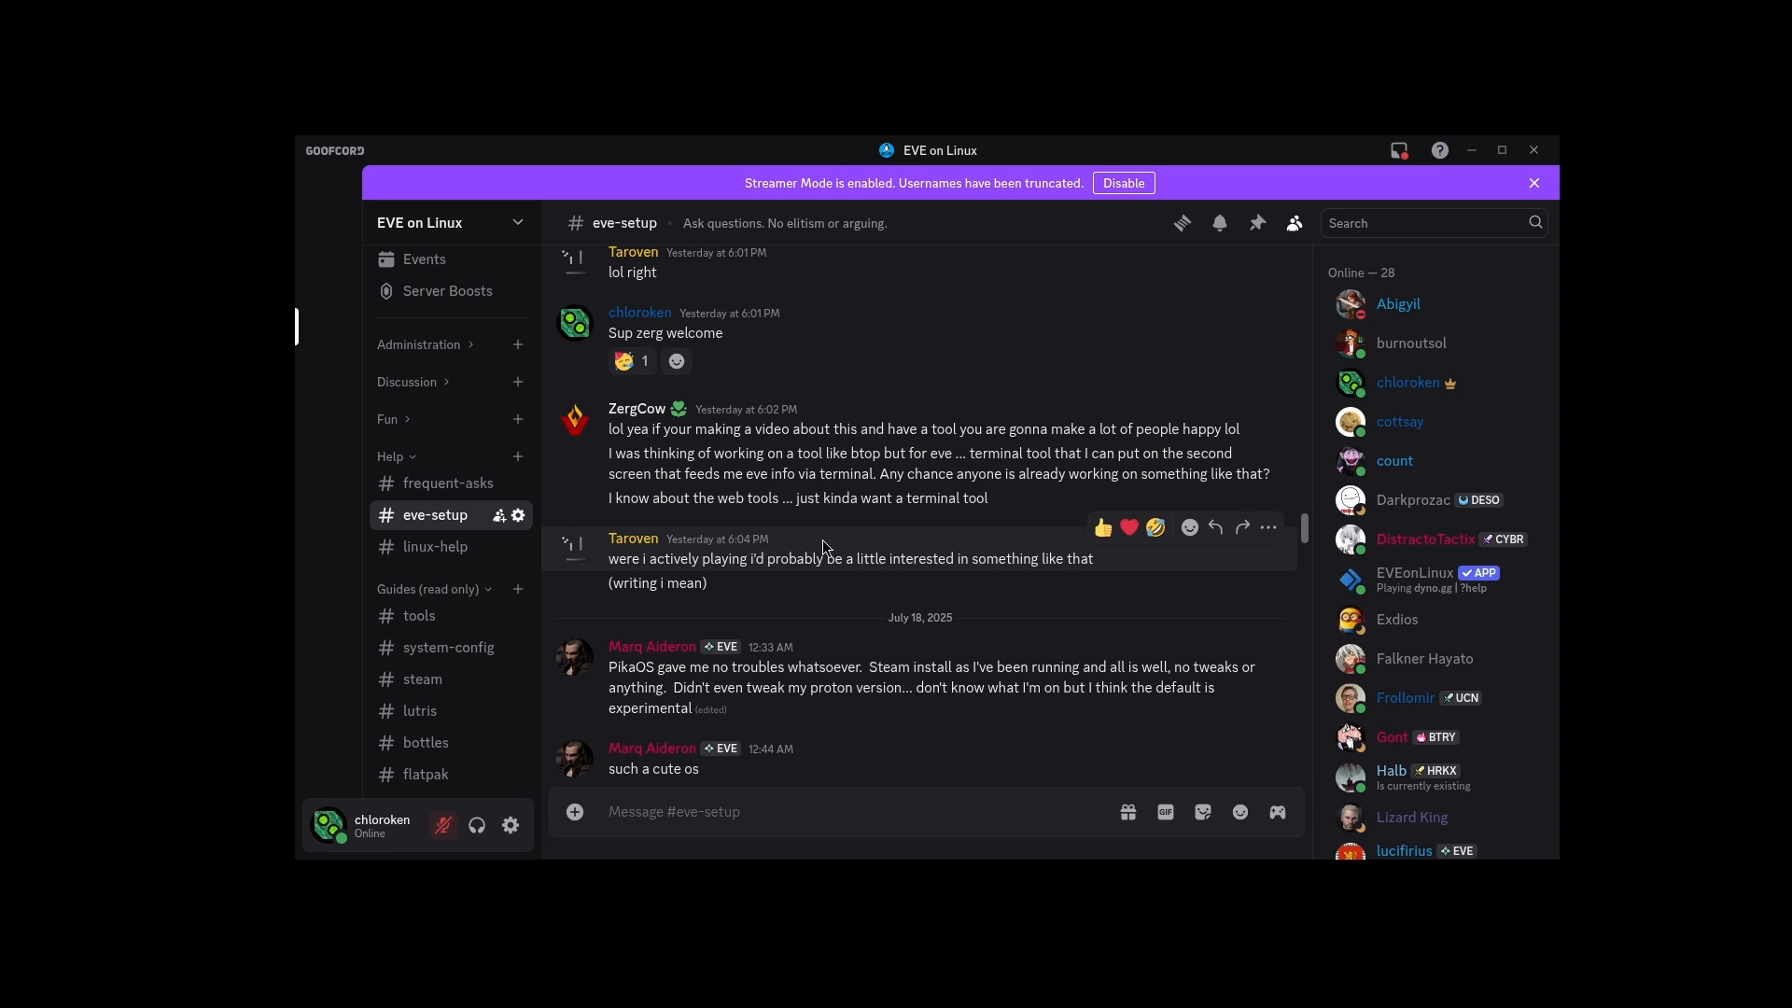
scroll("down", 3)
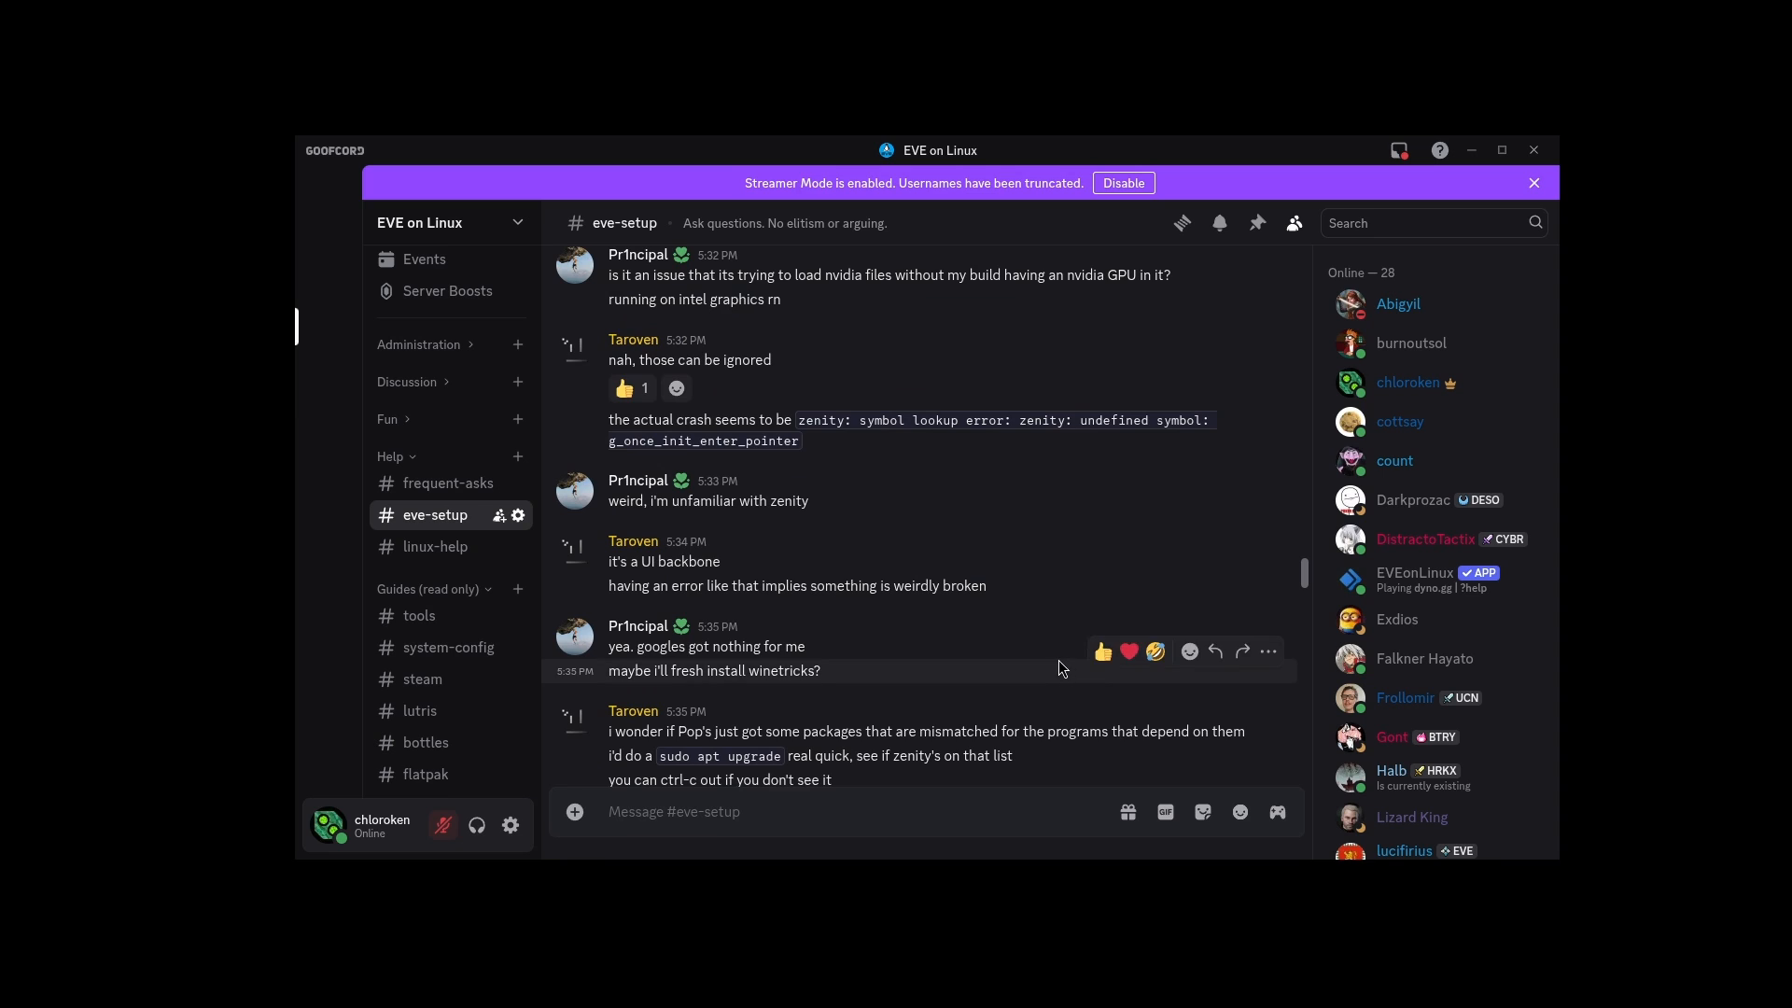
scroll("down", 3)
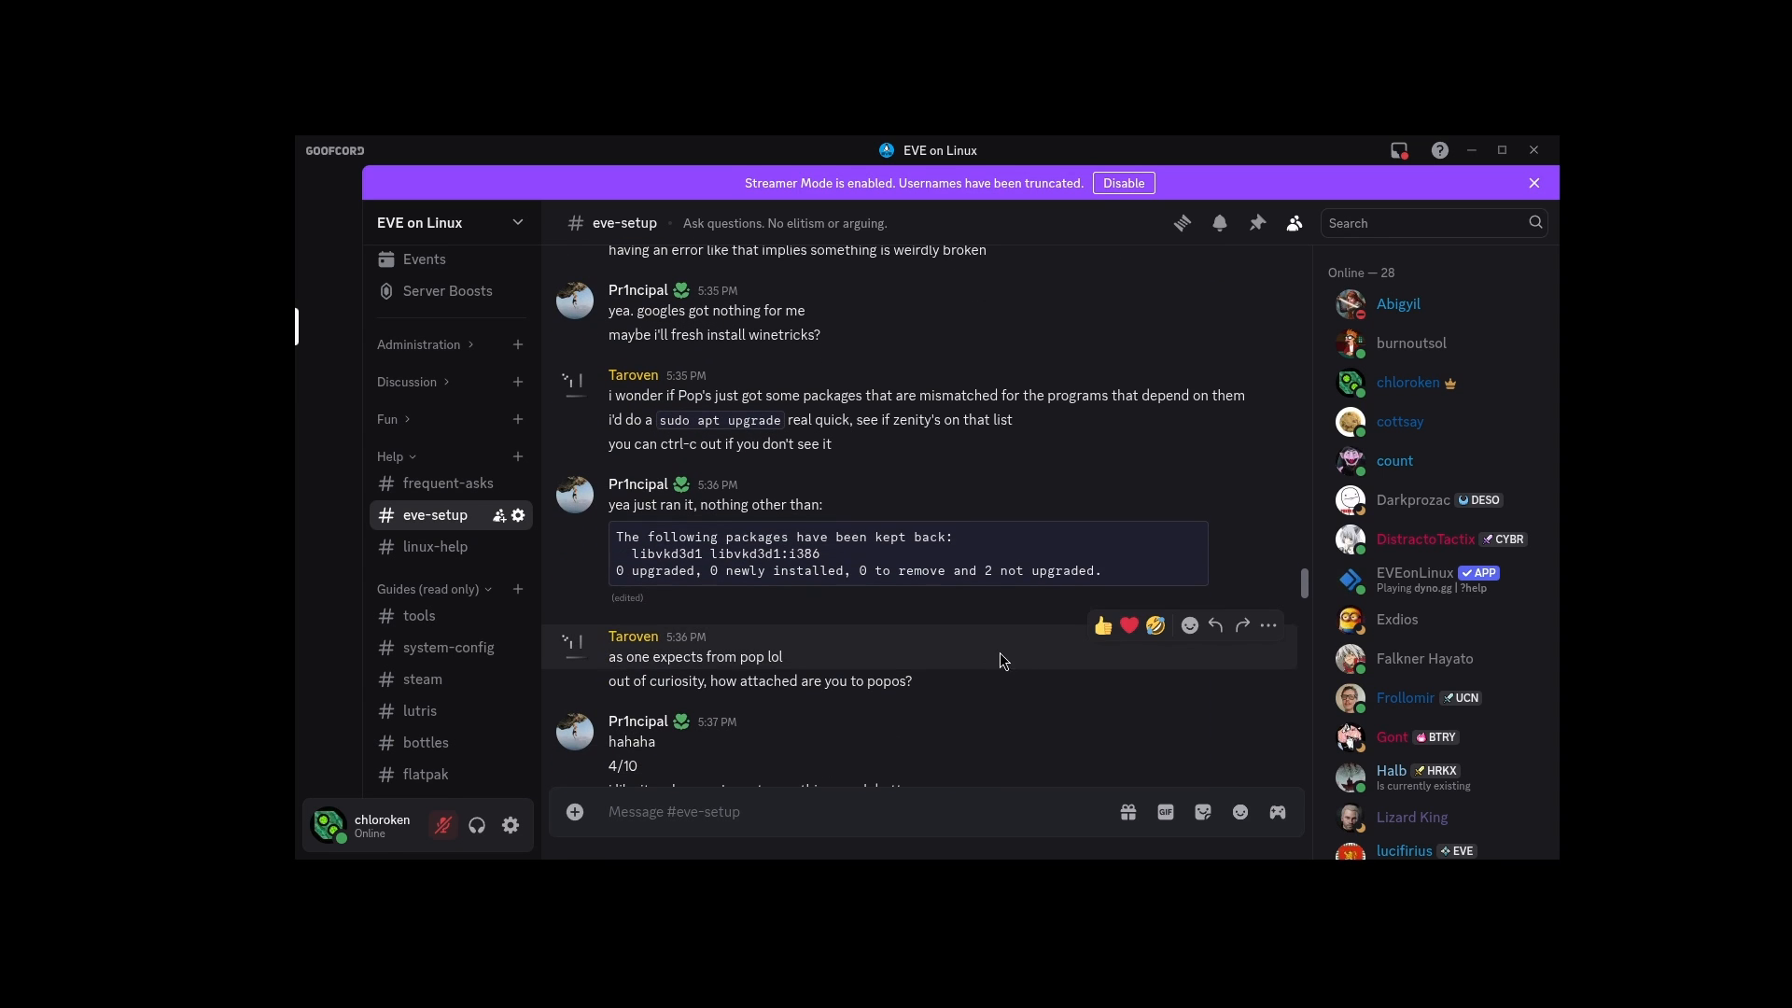
scroll("down", 3)
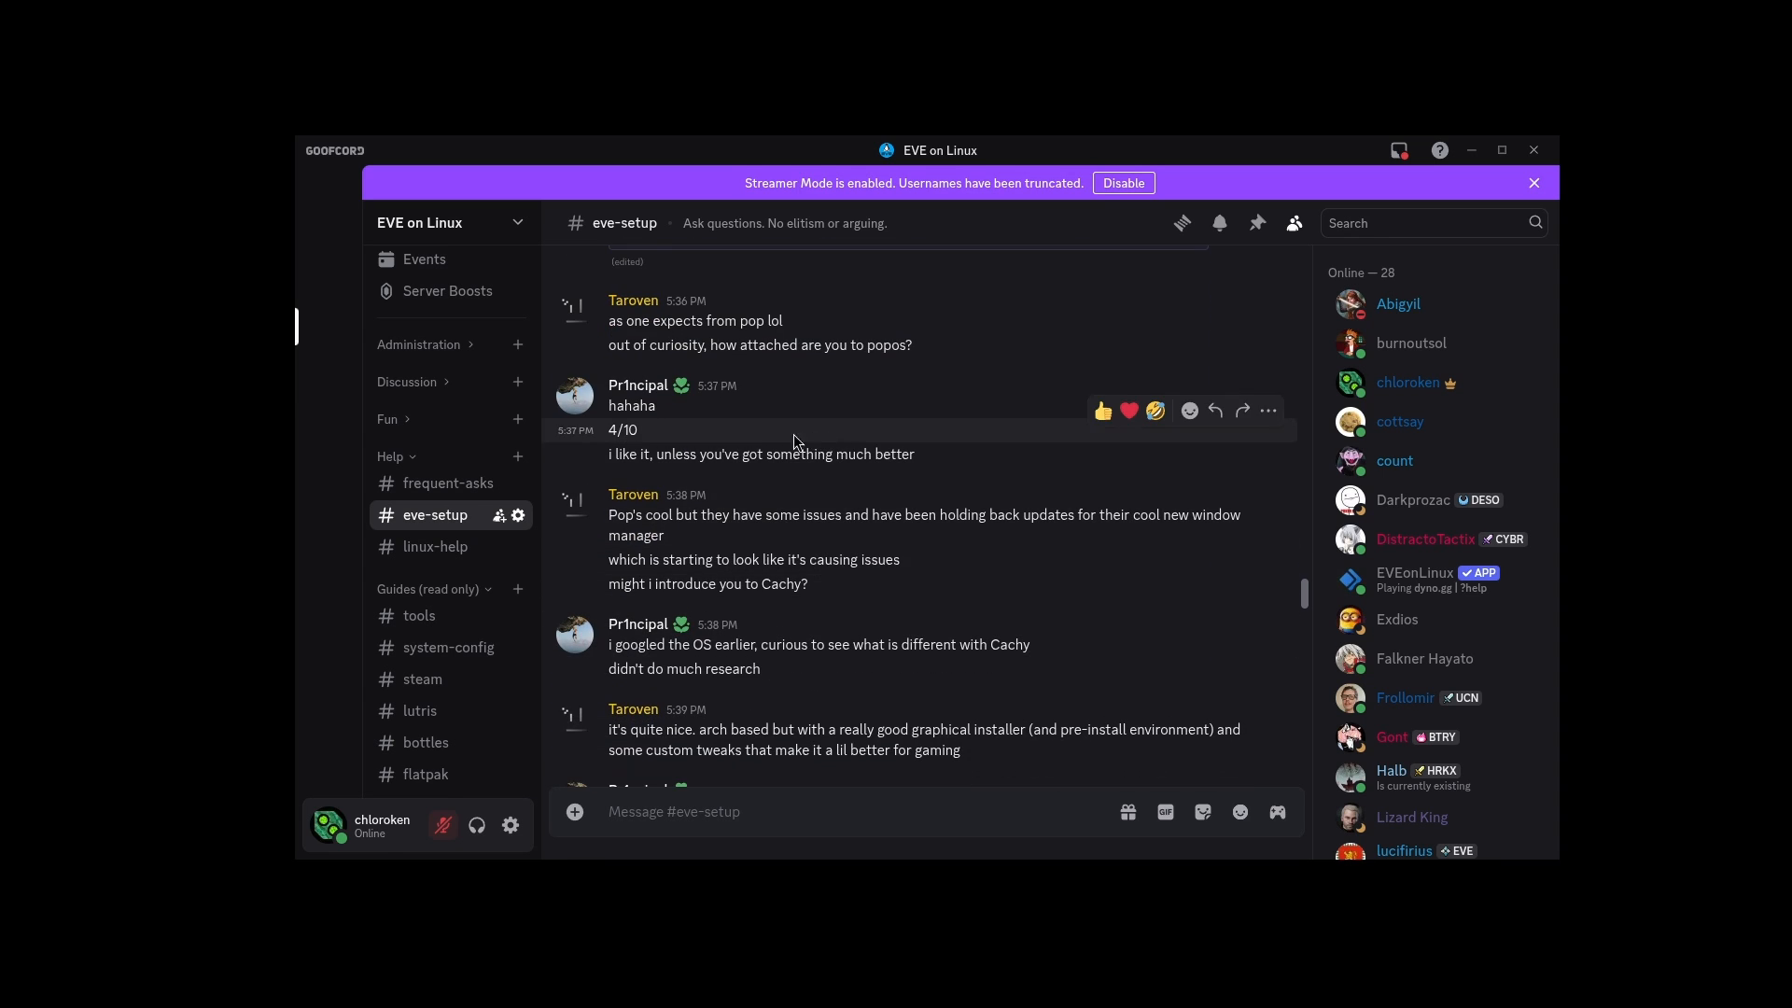
scroll("down", 3)
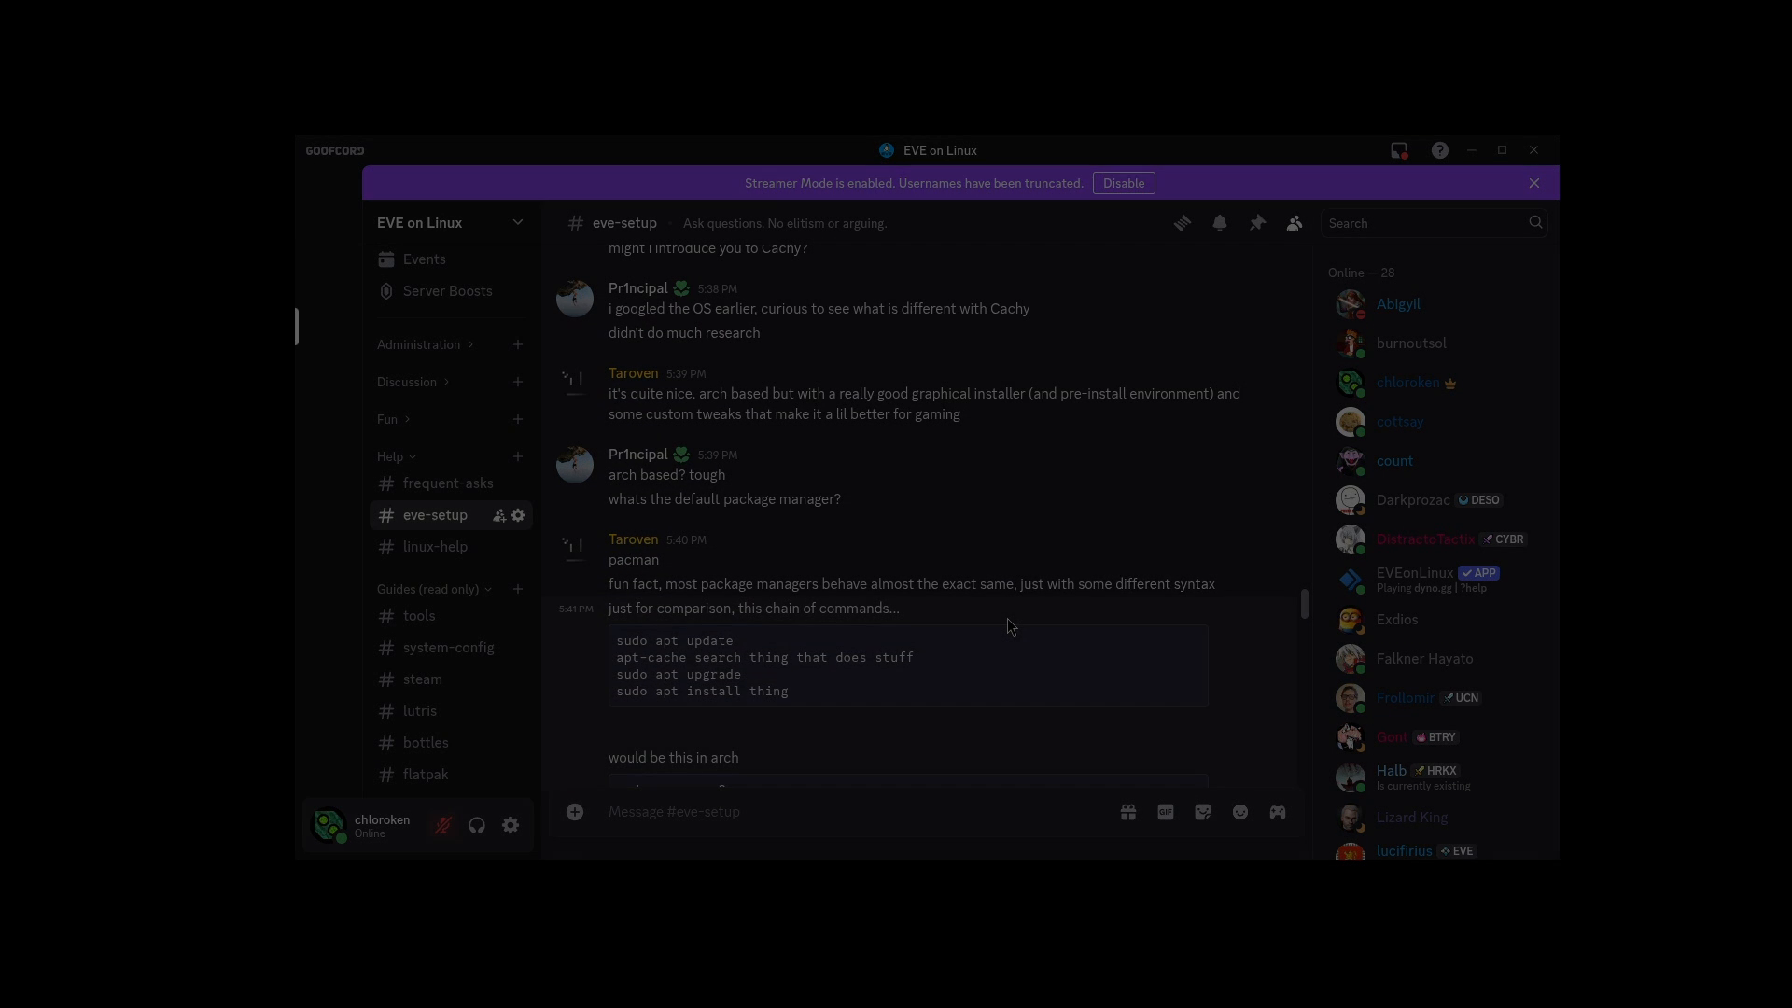